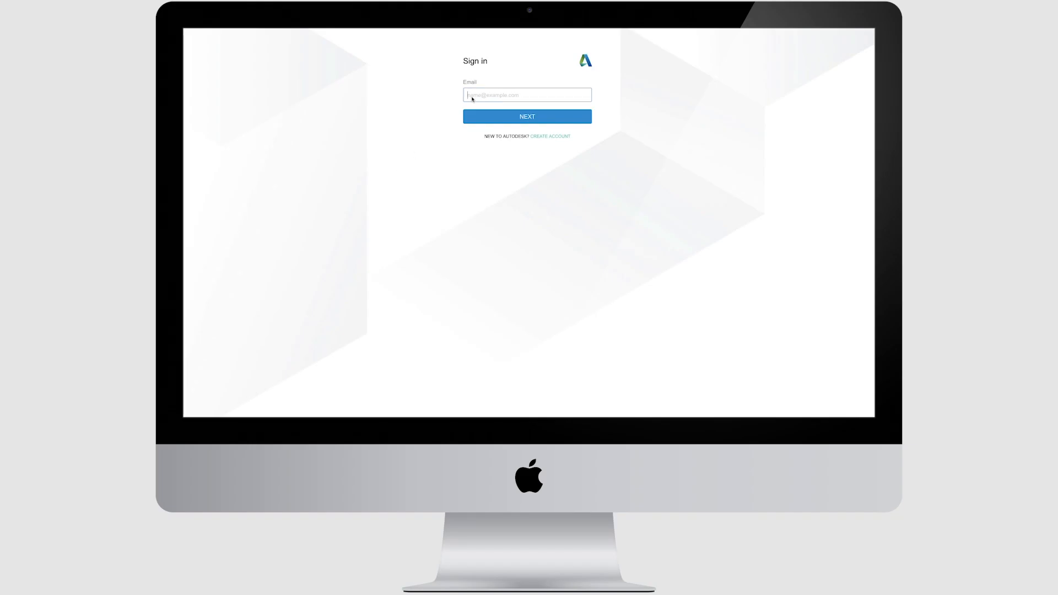
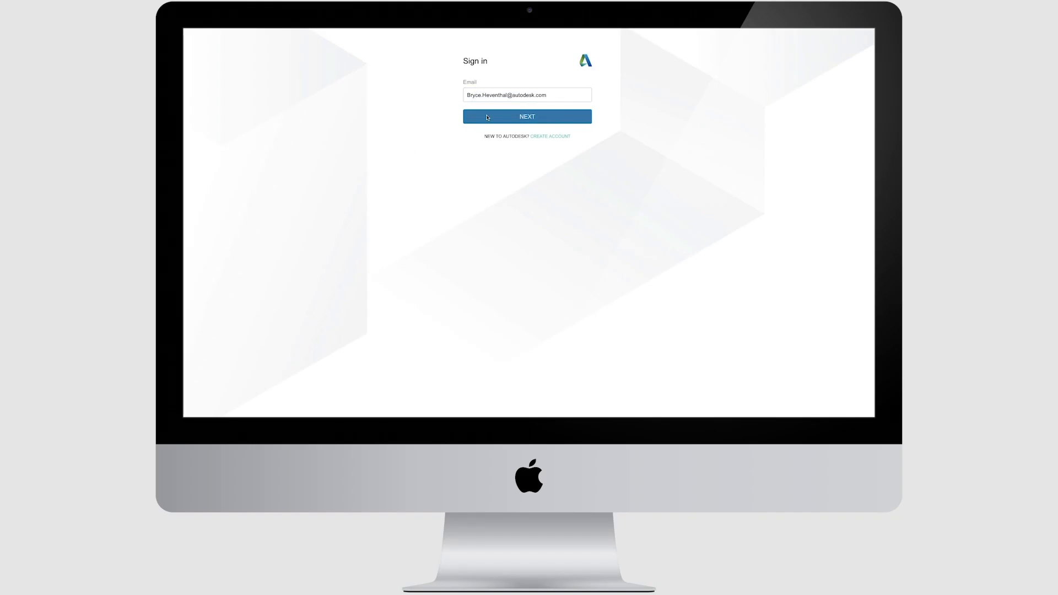